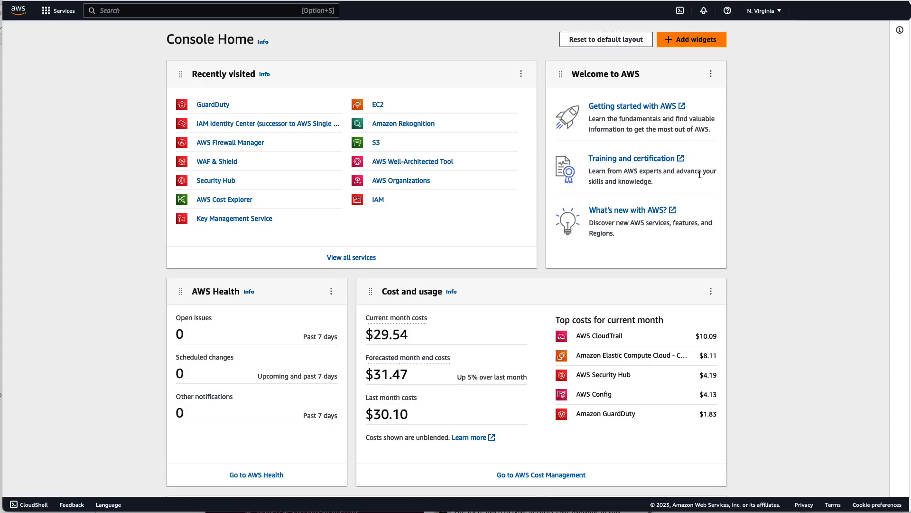
mouse_move(213, 105)
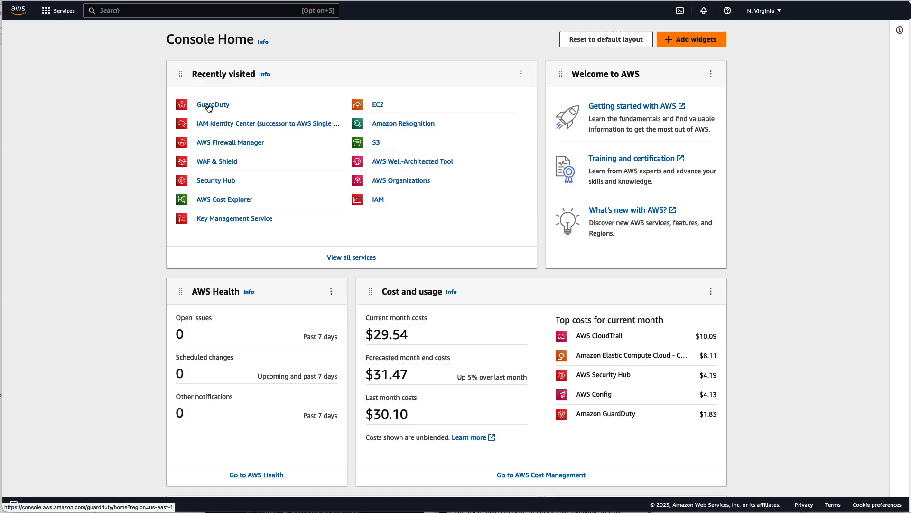
Open GuardDuty from Recently visited on Console Home to show its findings list
click(212, 104)
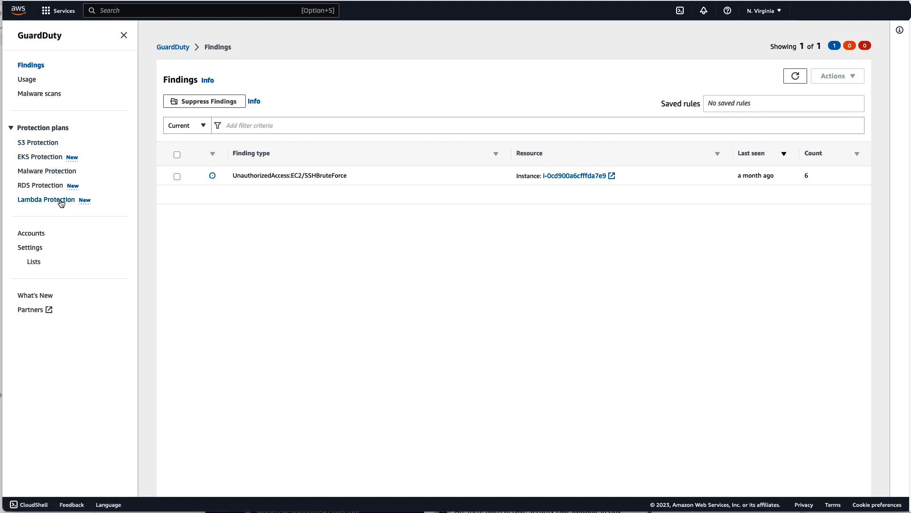
On the Lambda Protection page, enable Lambda Network Activity Monitoring and confirm
click(47, 199)
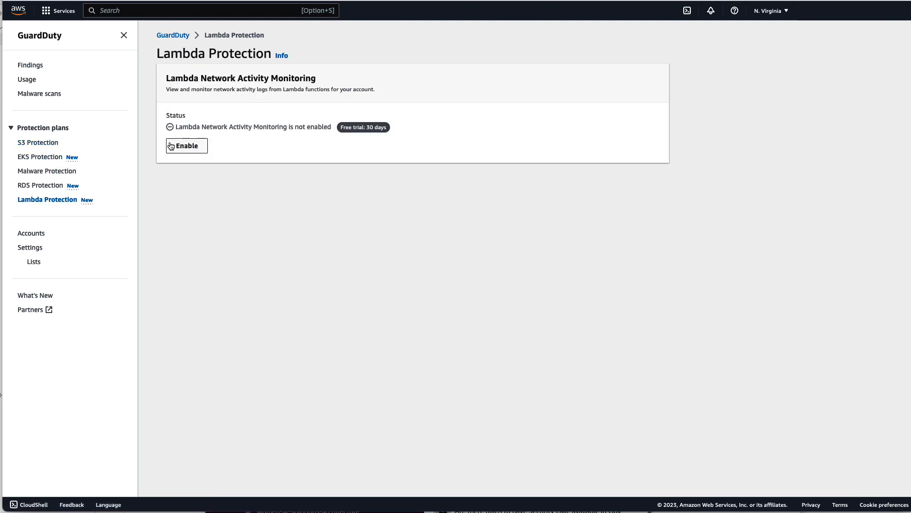
click(186, 145)
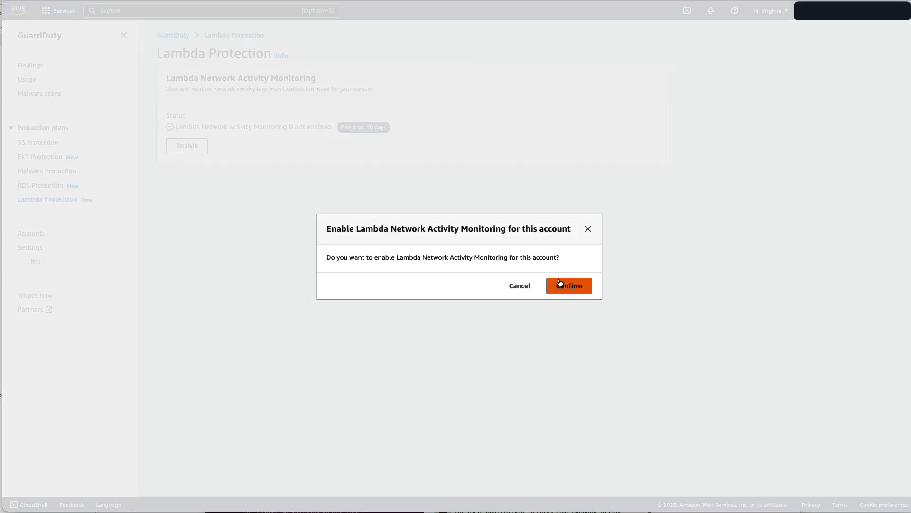
click(568, 286)
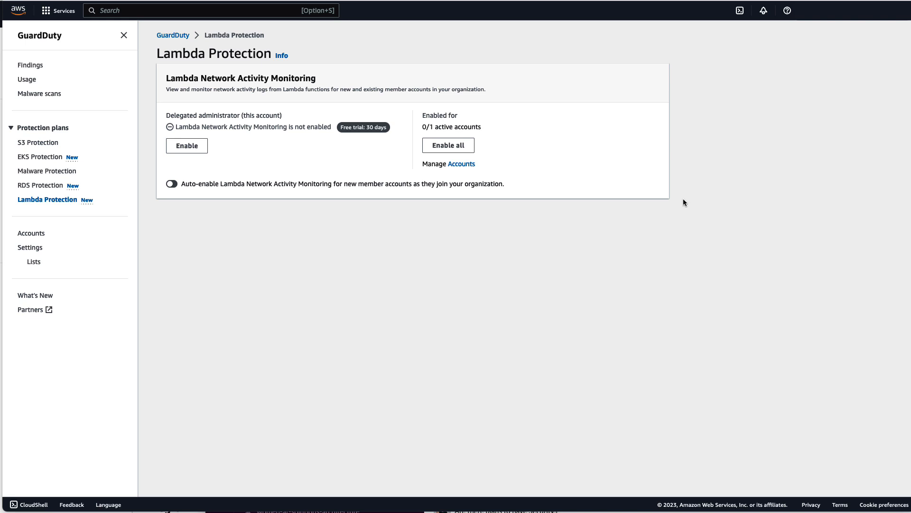
mouse_move(21, 224)
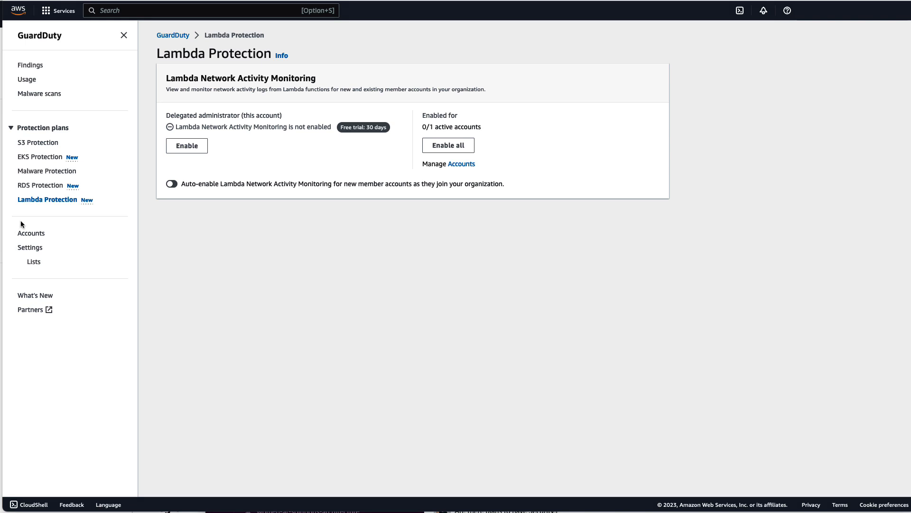
mouse_move(252, 170)
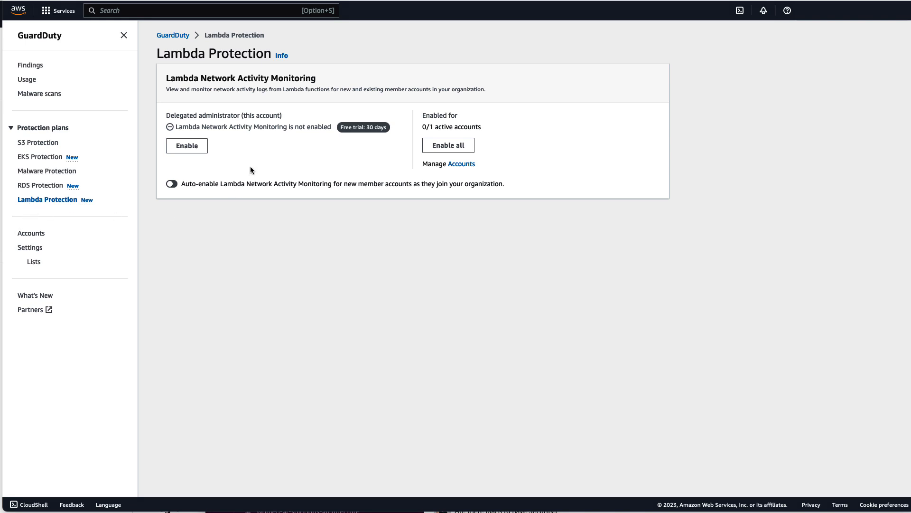
mouse_move(234, 150)
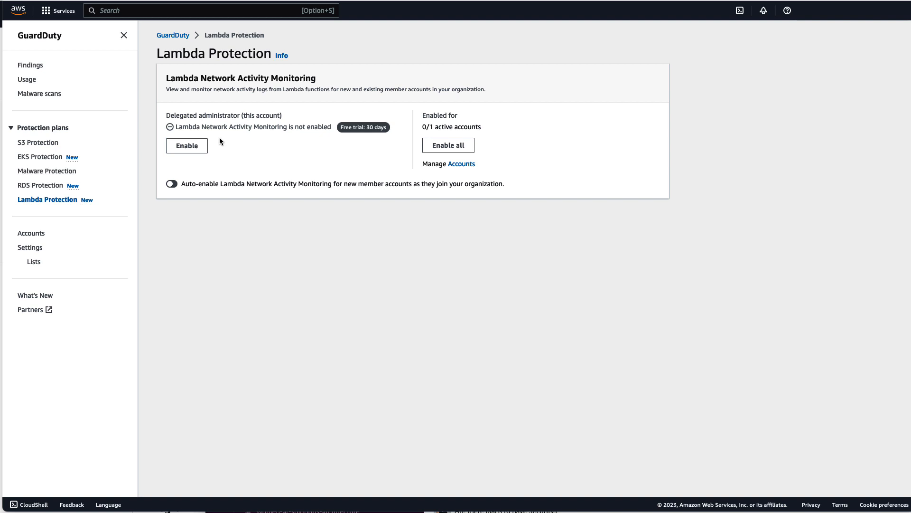
mouse_move(452, 134)
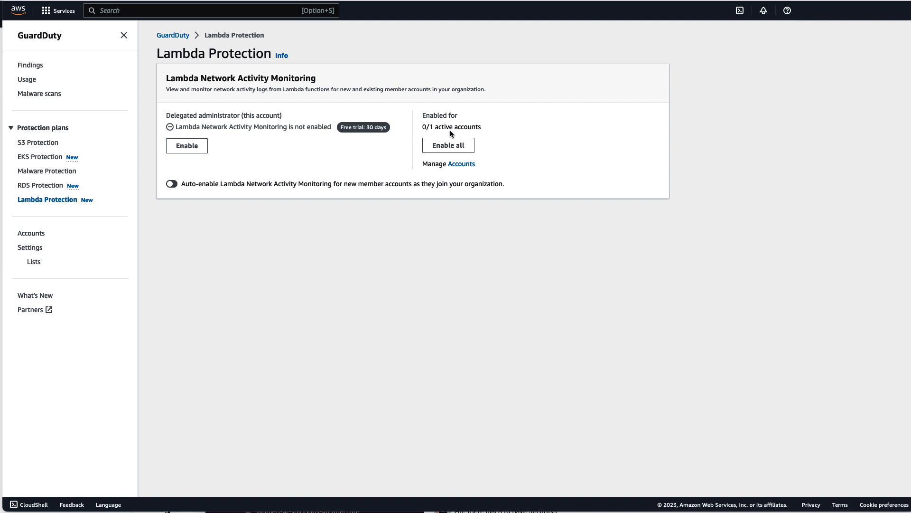
mouse_move(319, 160)
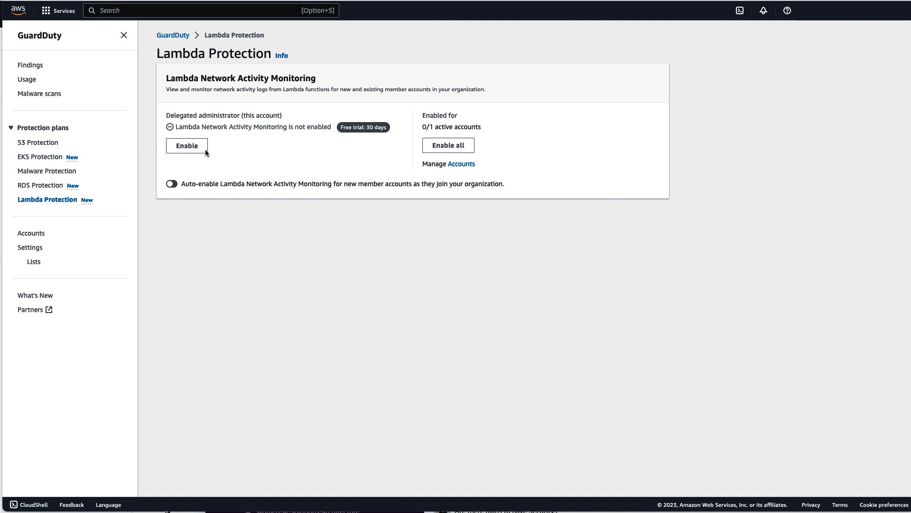
Enable Lambda Network Activity Monitoring for this account and all member accounts
click(187, 145)
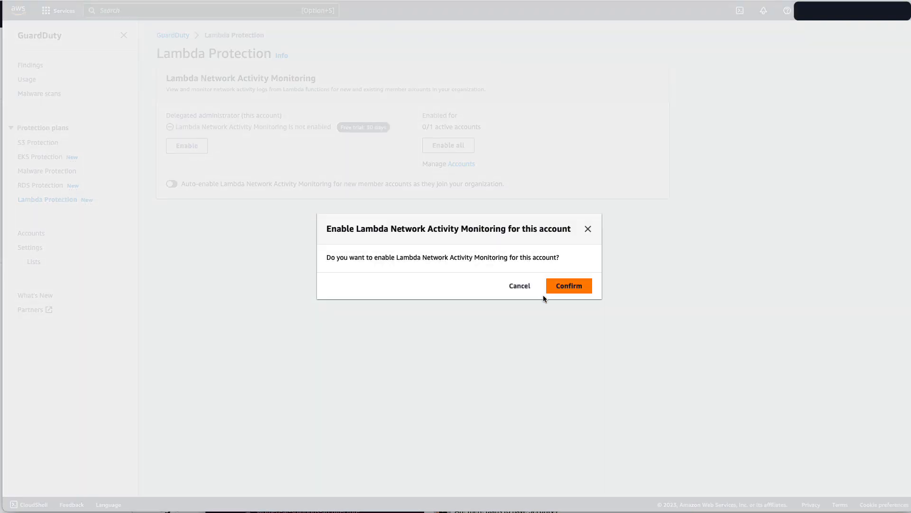
click(568, 286)
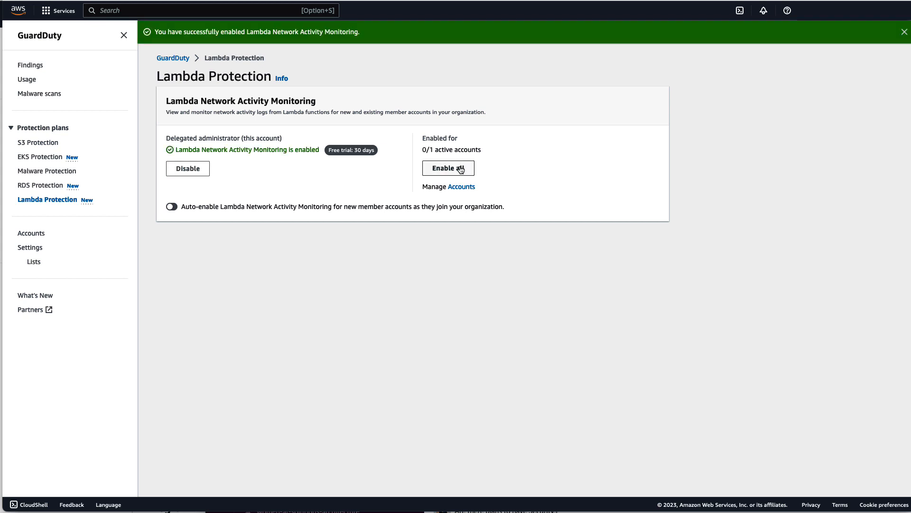
click(448, 168)
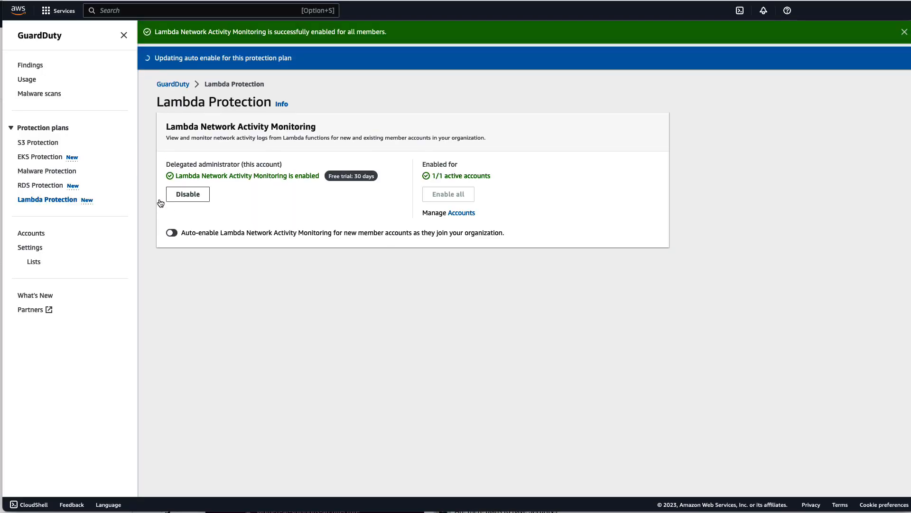
Turn on auto-enable of Lambda monitoring for new member accounts and confirm
click(171, 233)
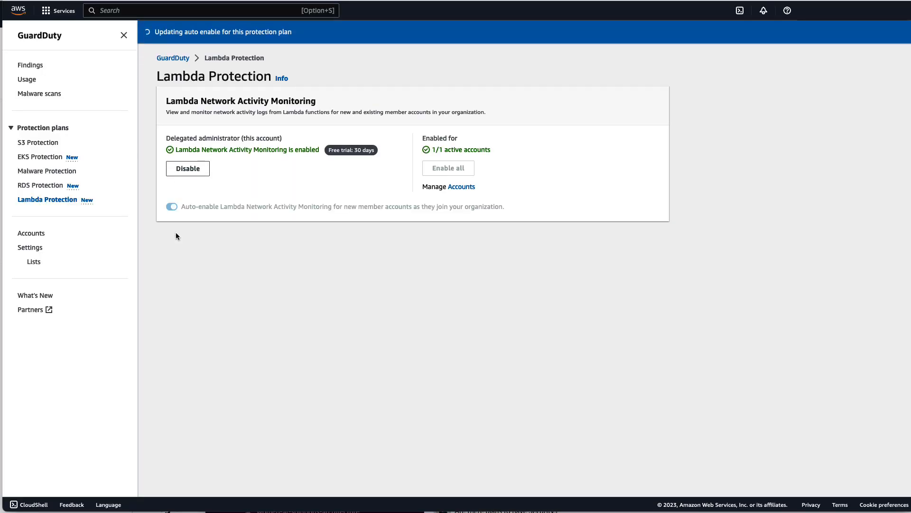
click(171, 207)
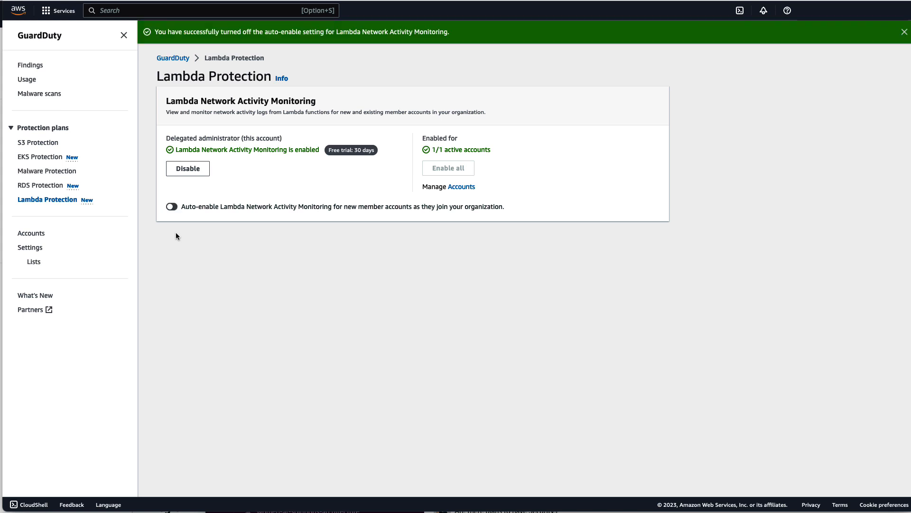
click(171, 206)
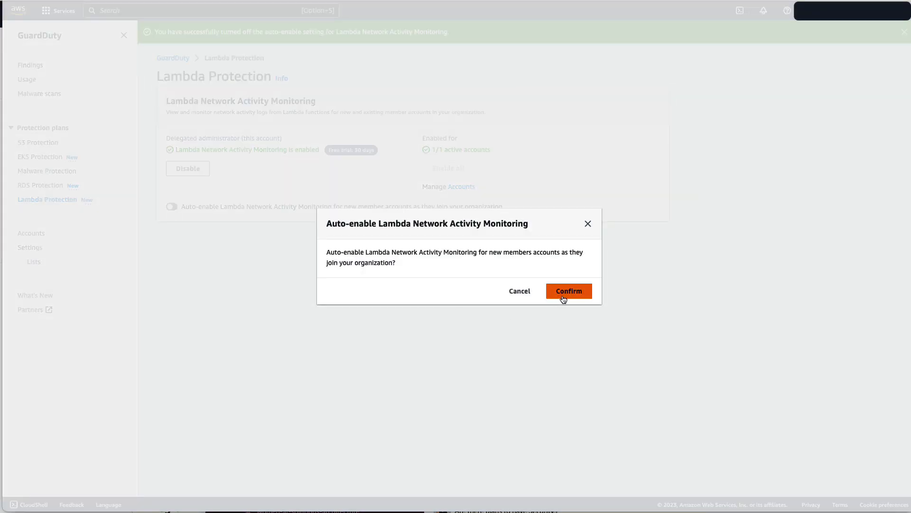
click(568, 290)
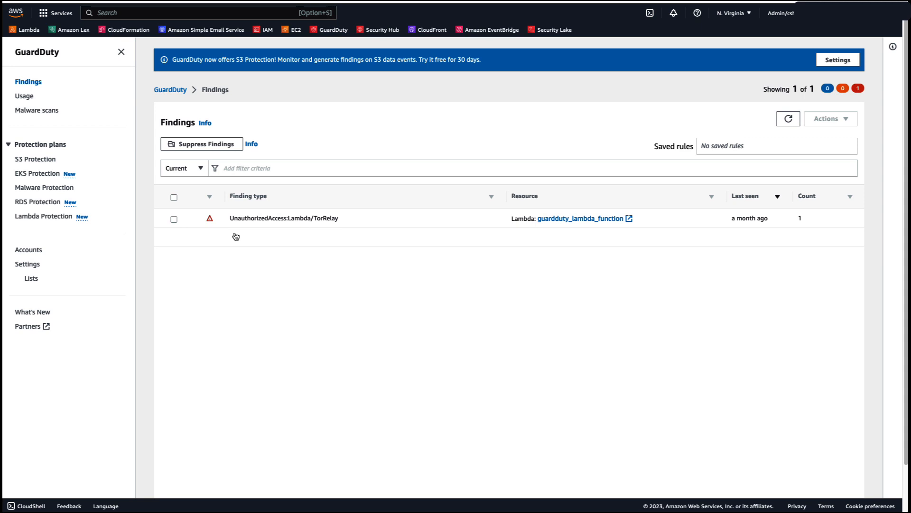
mouse_move(555, 188)
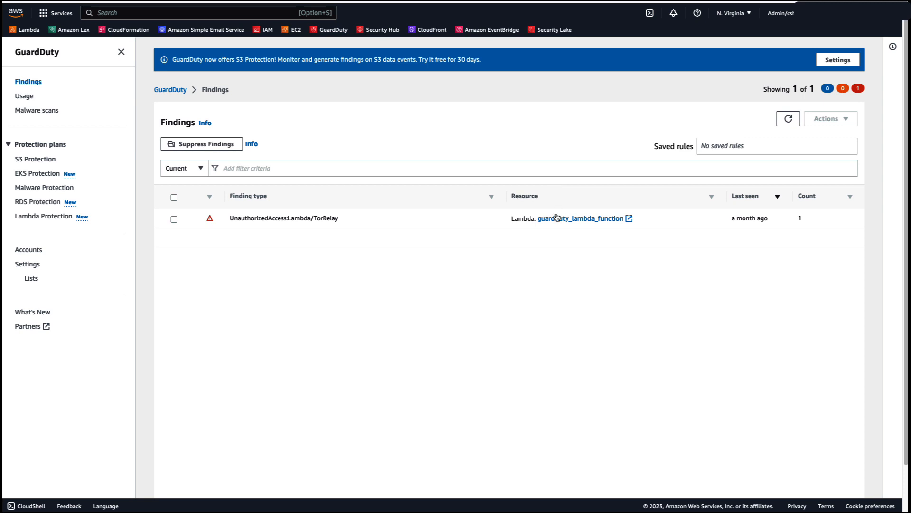
mouse_move(581, 217)
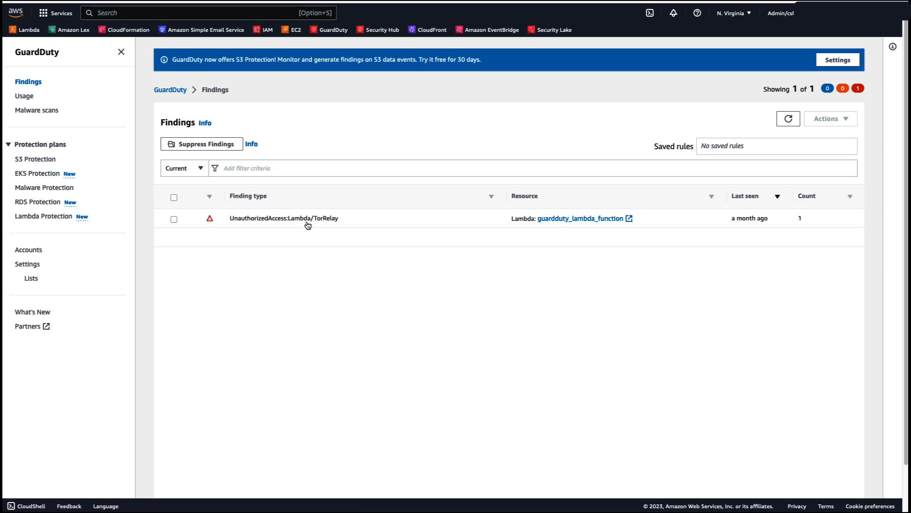
Open the details panel of the UnauthorizedAccess:Lambda/TorRelay finding
click(283, 218)
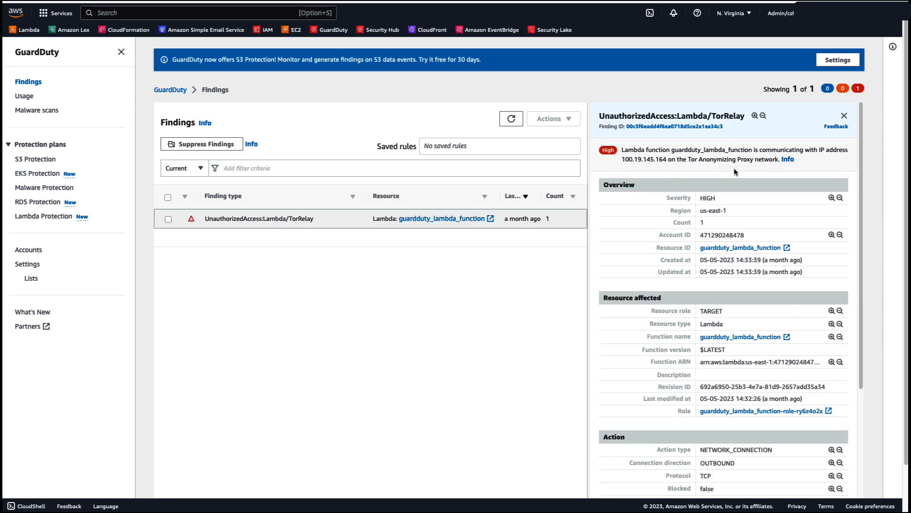
mouse_move(790, 169)
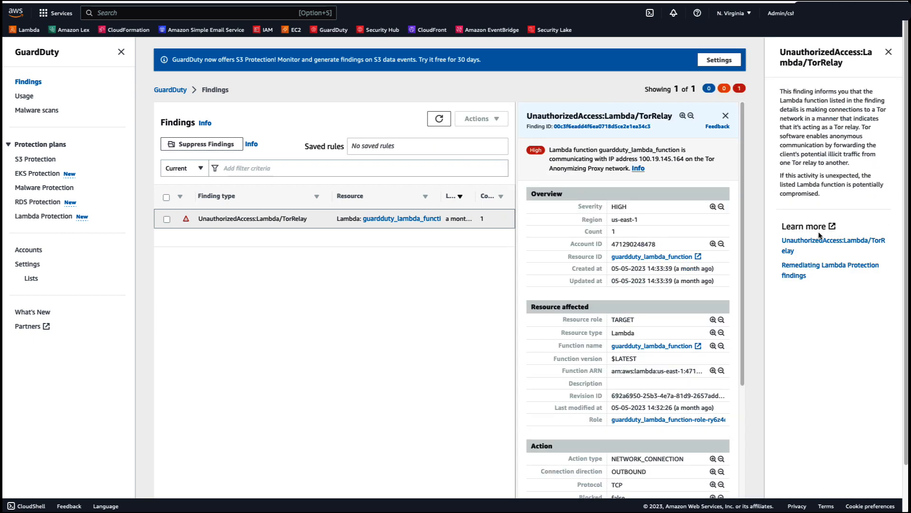
mouse_move(832, 245)
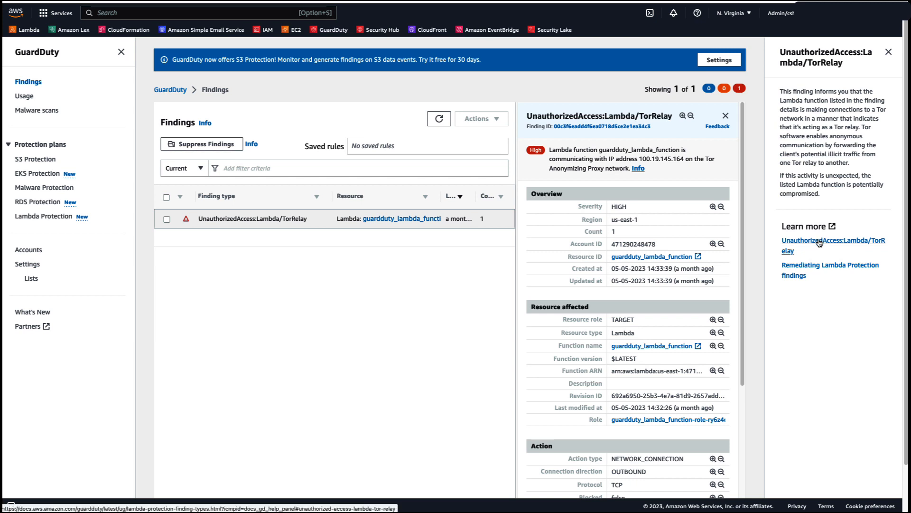
mouse_move(820, 246)
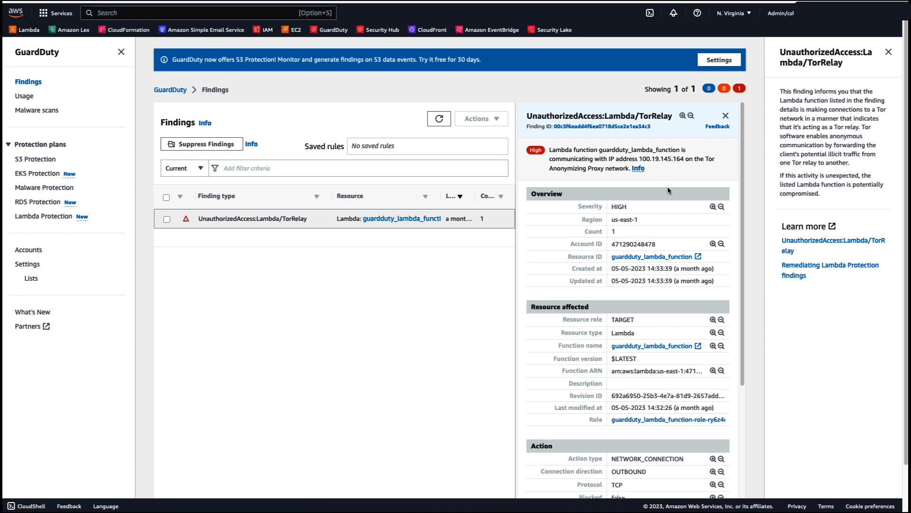
mouse_move(650, 197)
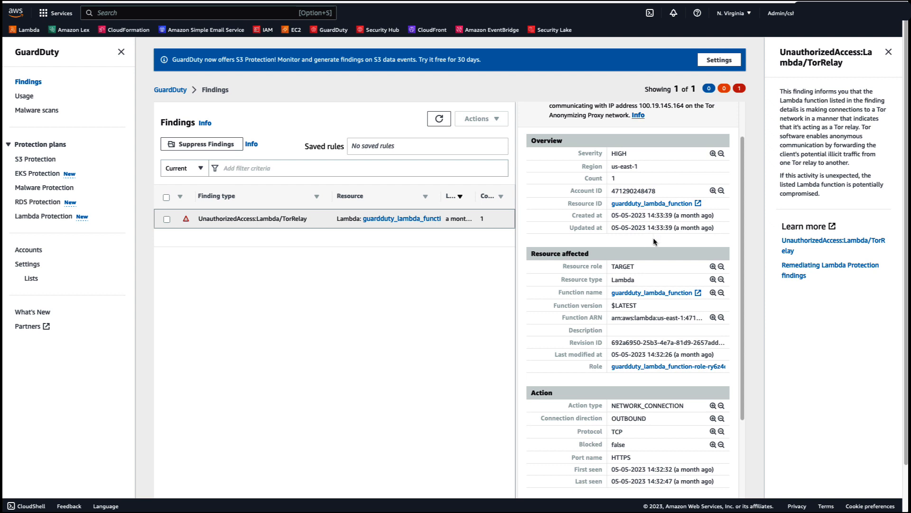
Review the finding's Action and Actor sections, then go to GuardDuty Settings
scroll(down, 3)
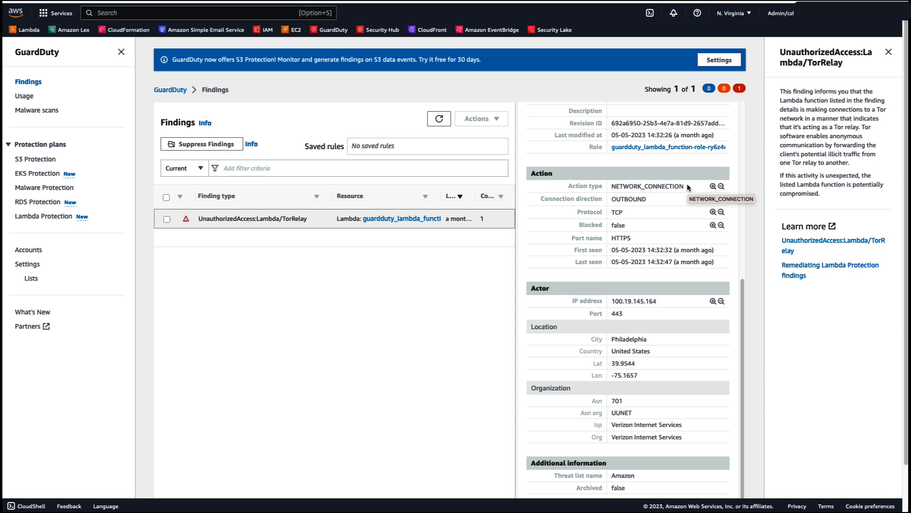
click(28, 264)
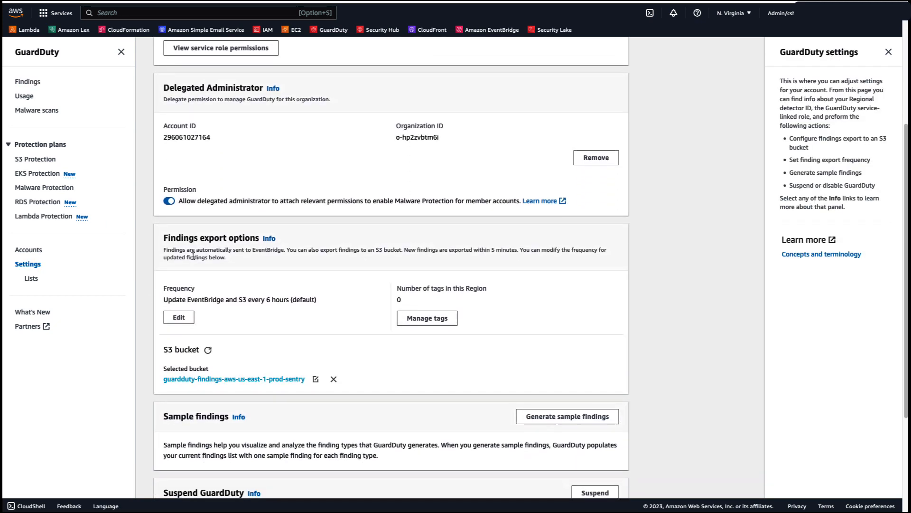
Generate sample findings for every finding type and return to the 162-finding list
scroll(down, 3)
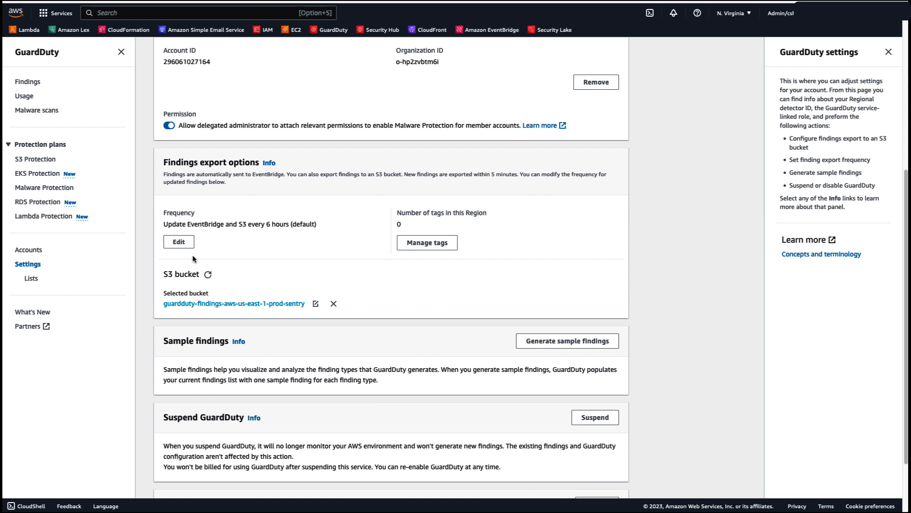
scroll(down, 3)
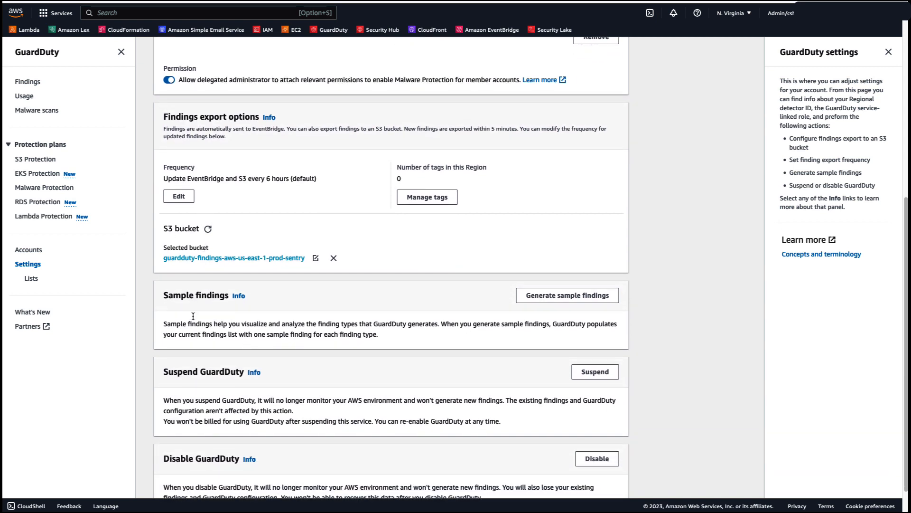
click(566, 294)
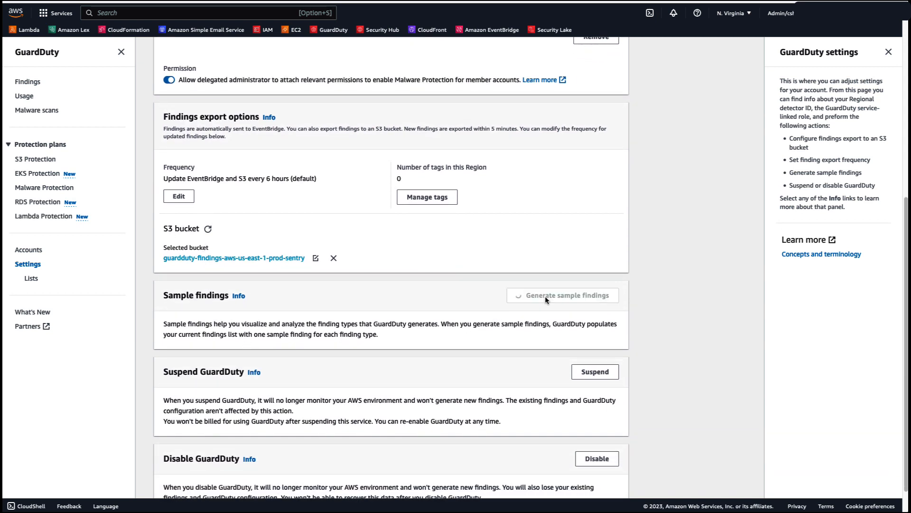
click(562, 295)
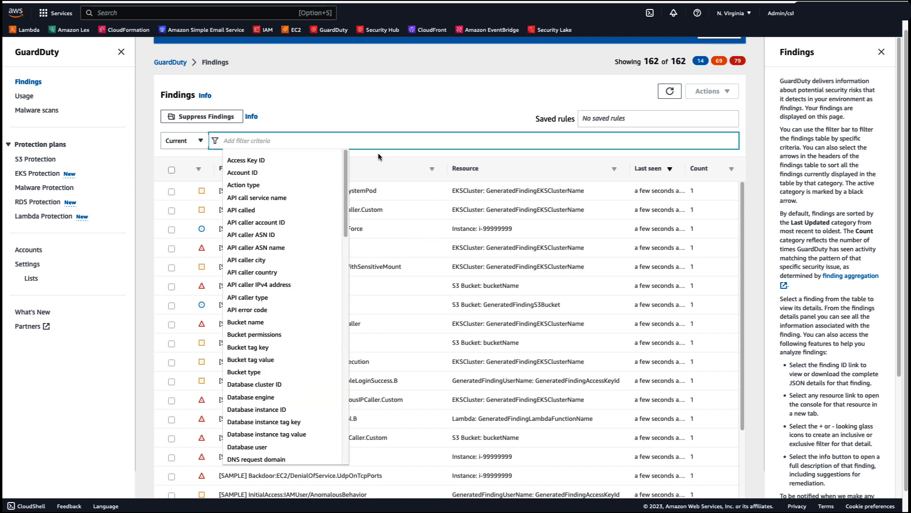
Type 'resou' in the filter bar and pick the Resource type property
text(r)
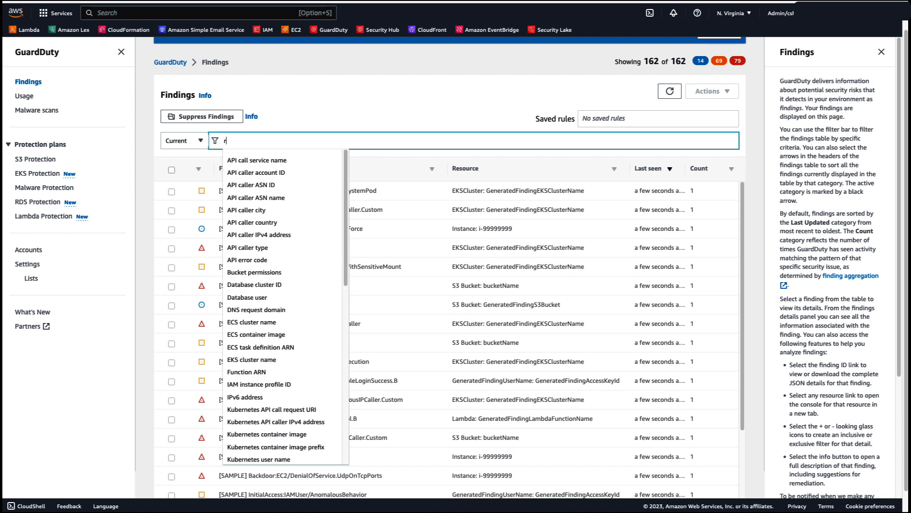
text(esou)
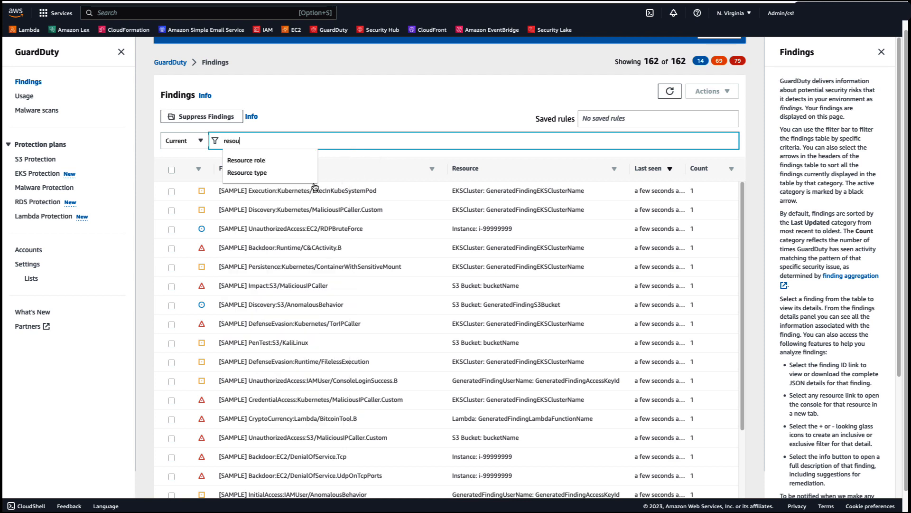
click(247, 172)
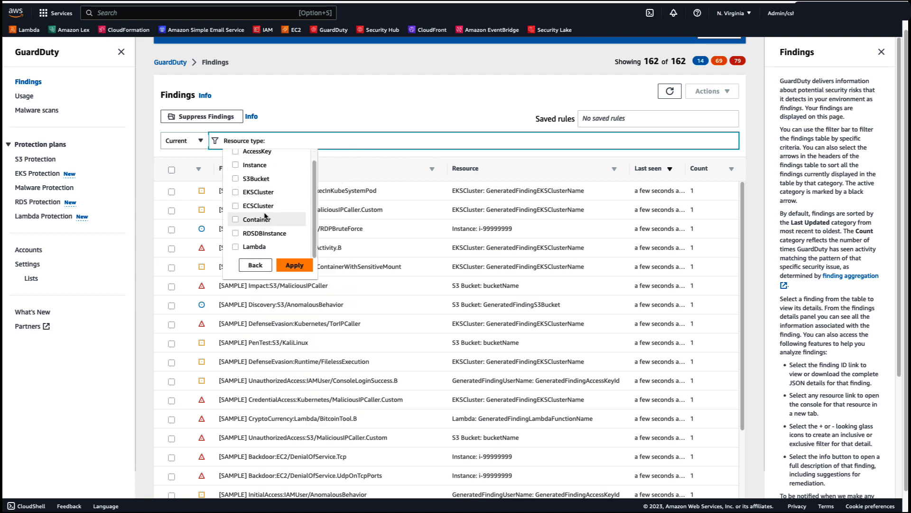